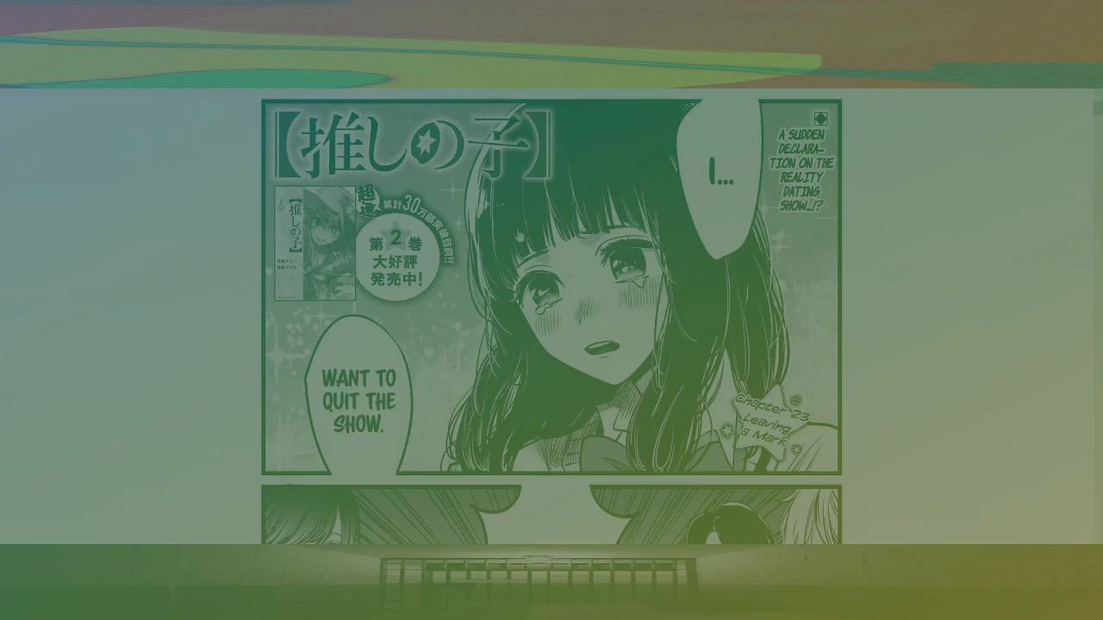
{"action": "scroll", "scroll_direction": "down", "scroll_amount": 3}
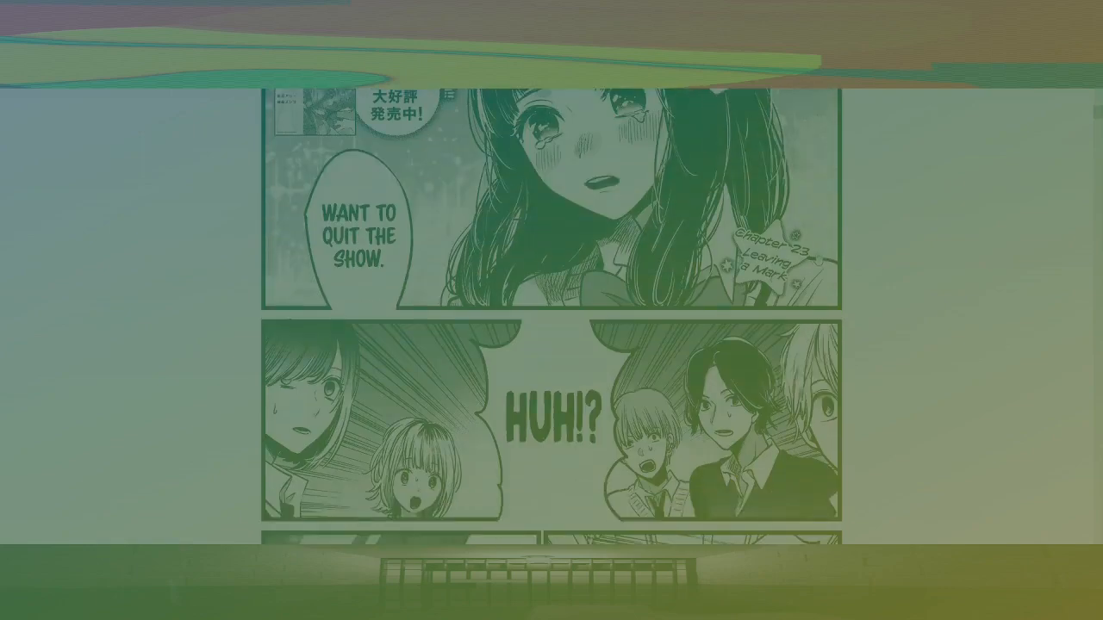
{"action": "scroll", "scroll_direction": "down", "scroll_amount": 3}
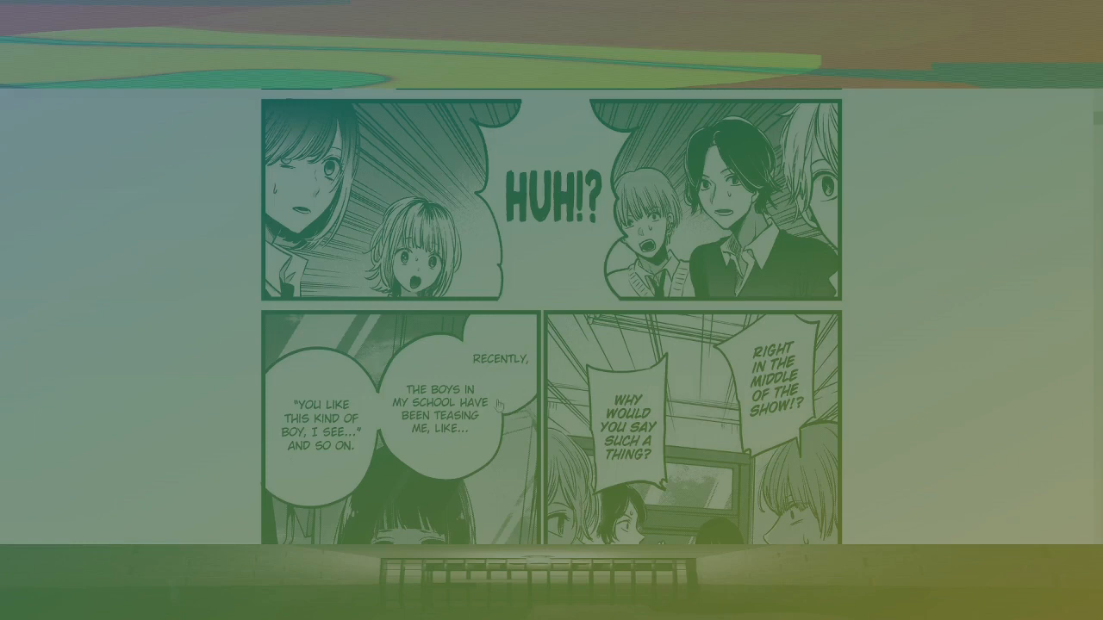
{"action": "scroll", "scroll_direction": "down", "scroll_amount": 3}
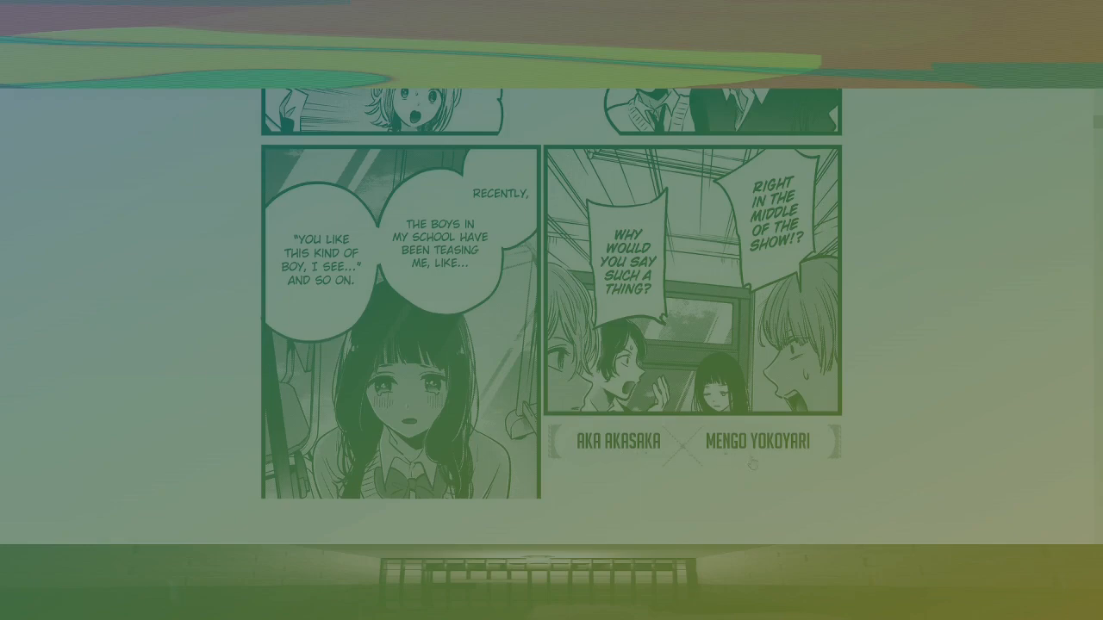
{"action": "mouse_move", "coordinate": [790, 458]}
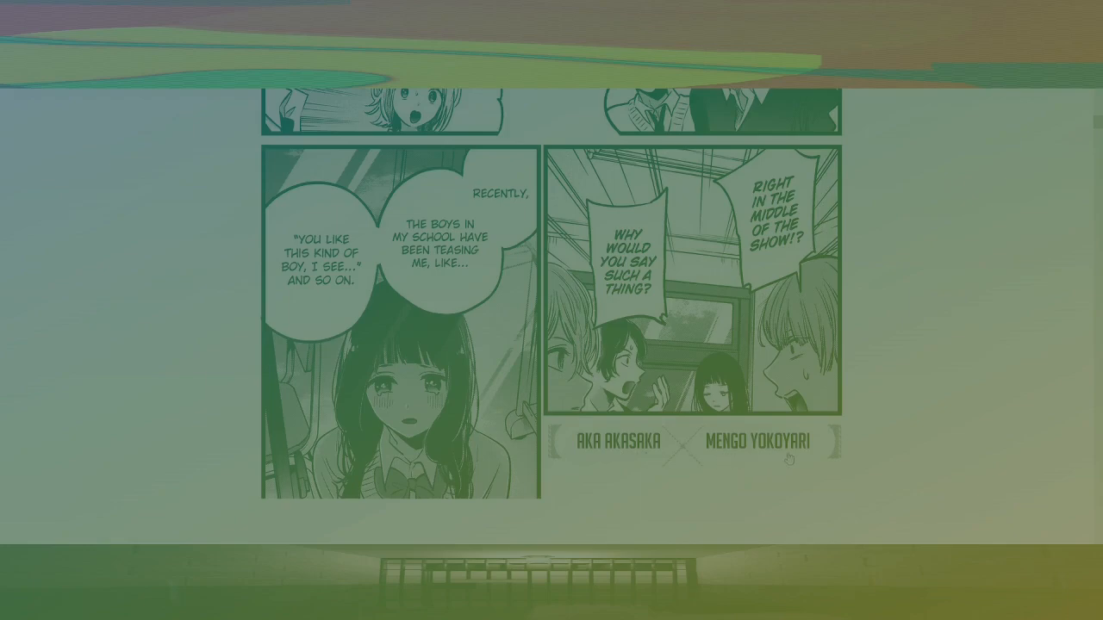
{"action": "scroll", "scroll_direction": "down", "scroll_amount": 3}
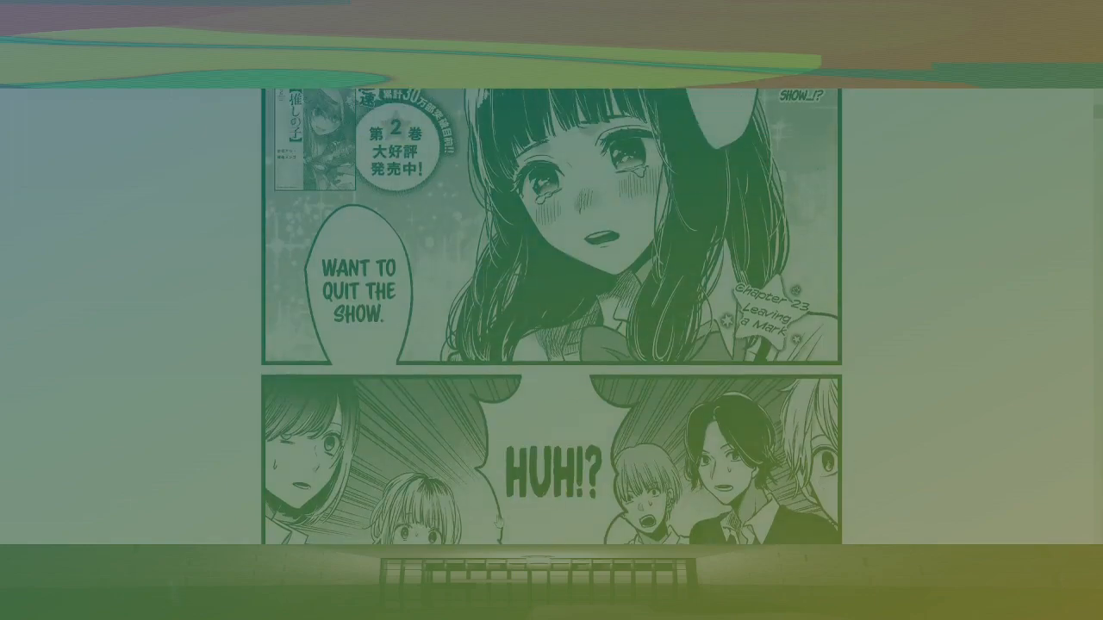
{"action": "scroll", "scroll_direction": "down", "scroll_amount": 3}
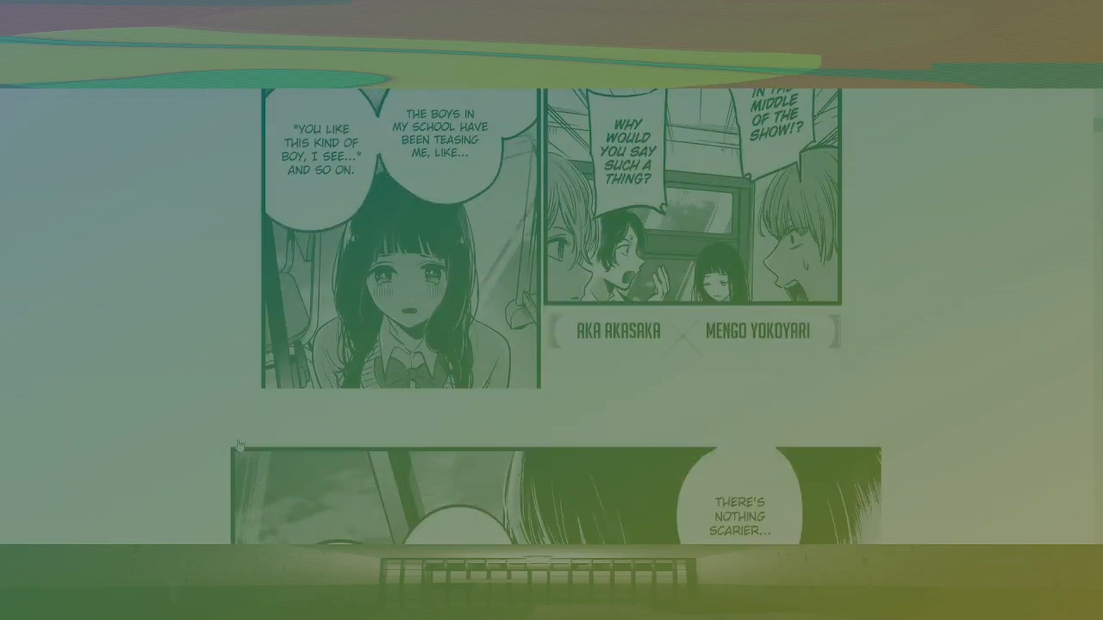
{"action": "scroll", "scroll_direction": "down", "scroll_amount": 3}
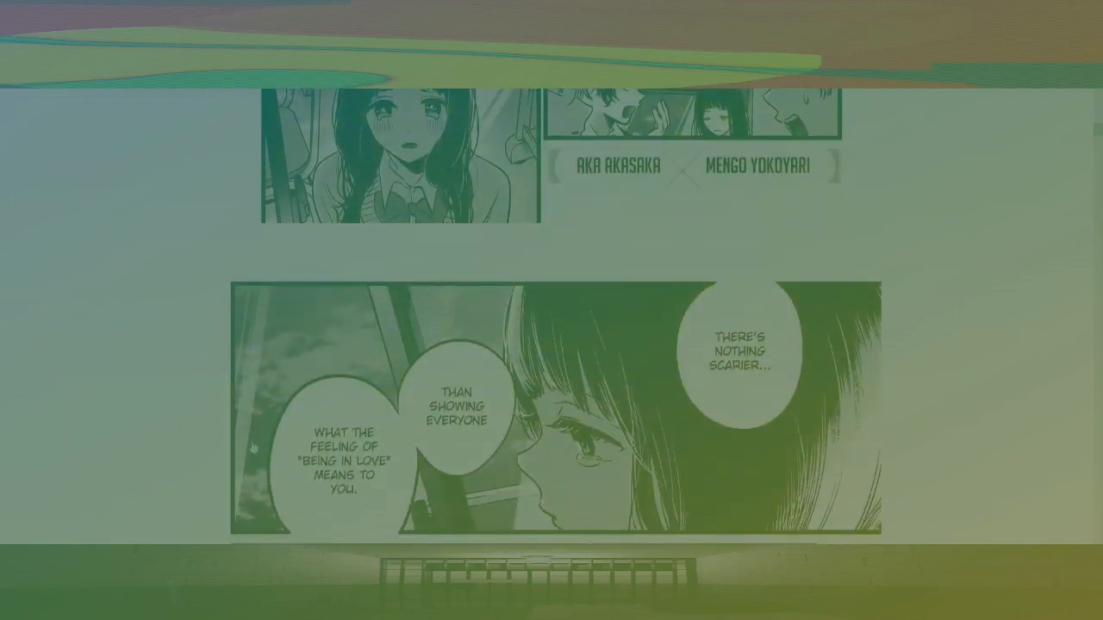
{"action": "scroll", "scroll_direction": "down", "scroll_amount": 3}
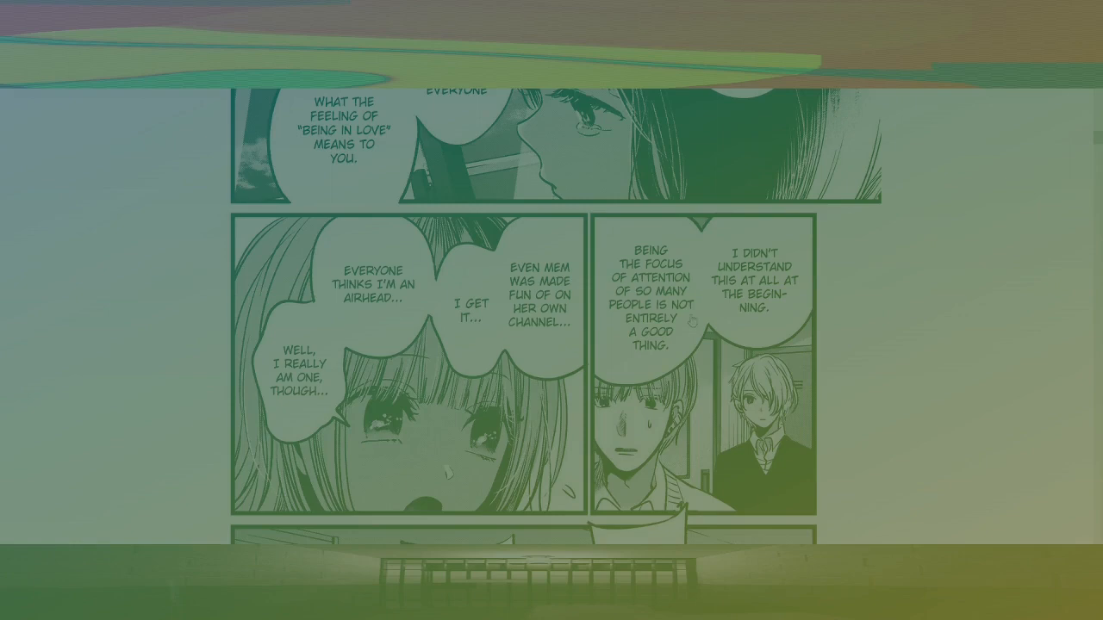
{"action": "mouse_move", "coordinate": [681, 338]}
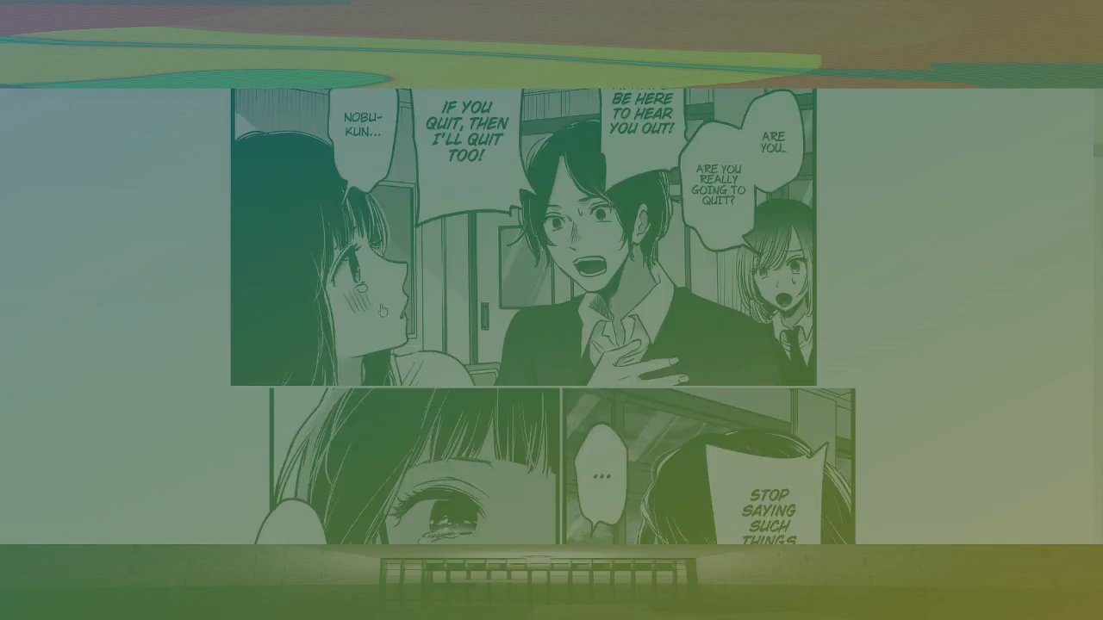
{"action": "scroll", "scroll_direction": "down", "scroll_amount": 3}
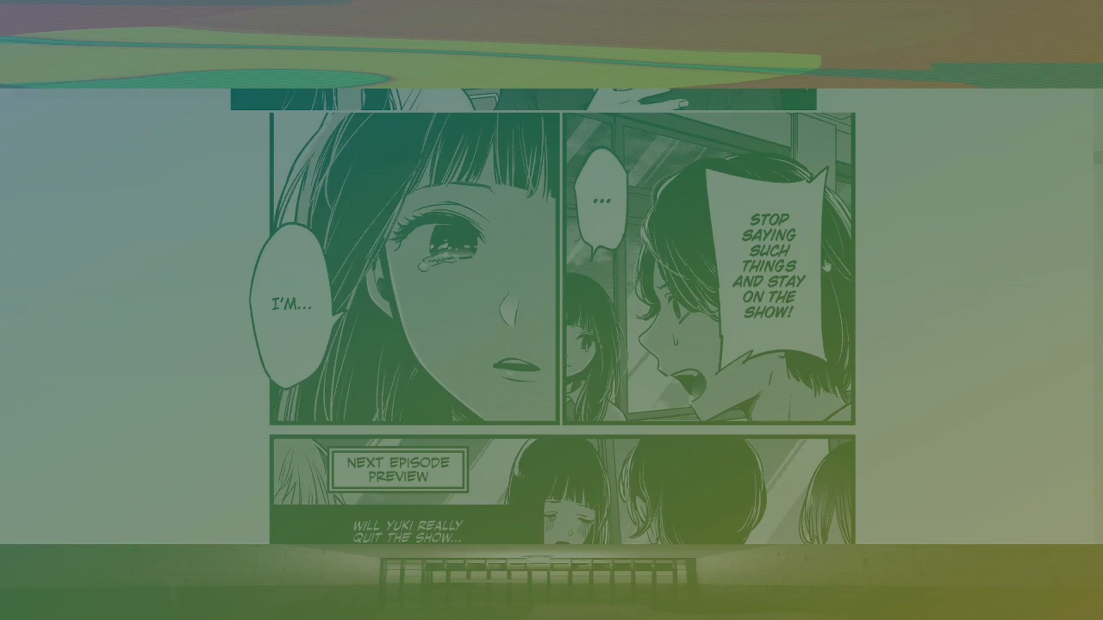
{"action": "scroll", "scroll_direction": "down", "scroll_amount": 3}
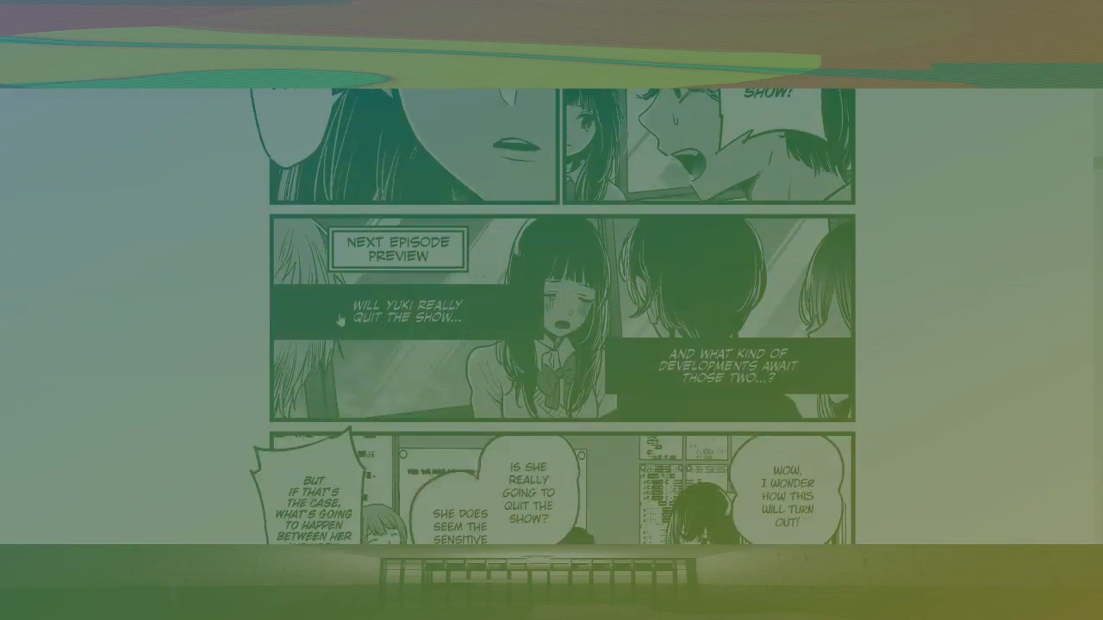
{"action": "scroll", "scroll_direction": "down", "scroll_amount": 3}
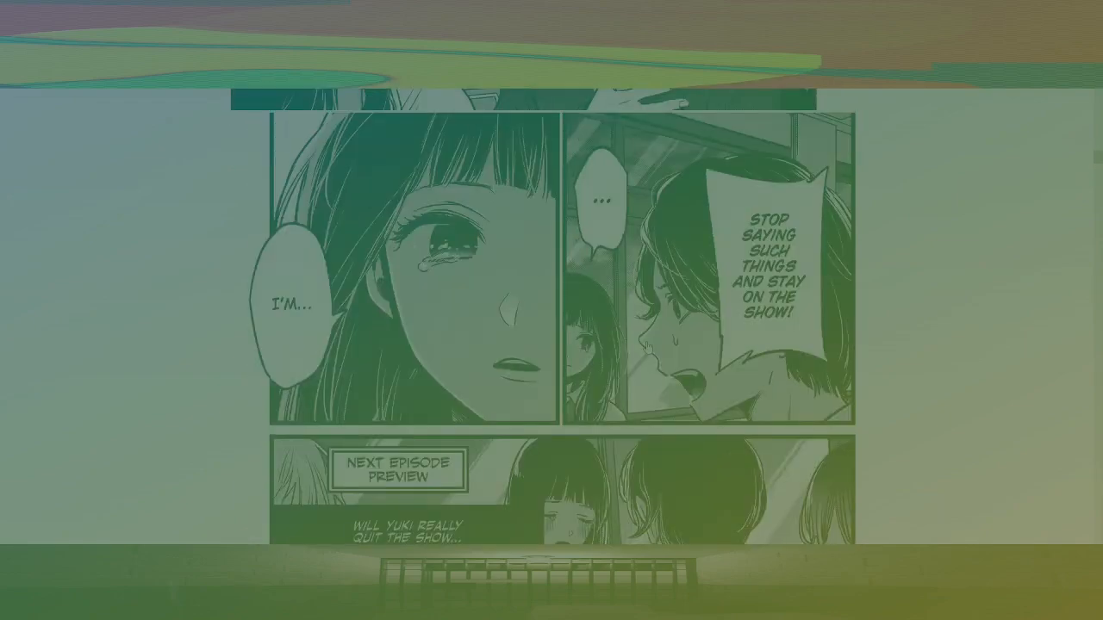
{"action": "scroll", "scroll_direction": "down", "scroll_amount": 3}
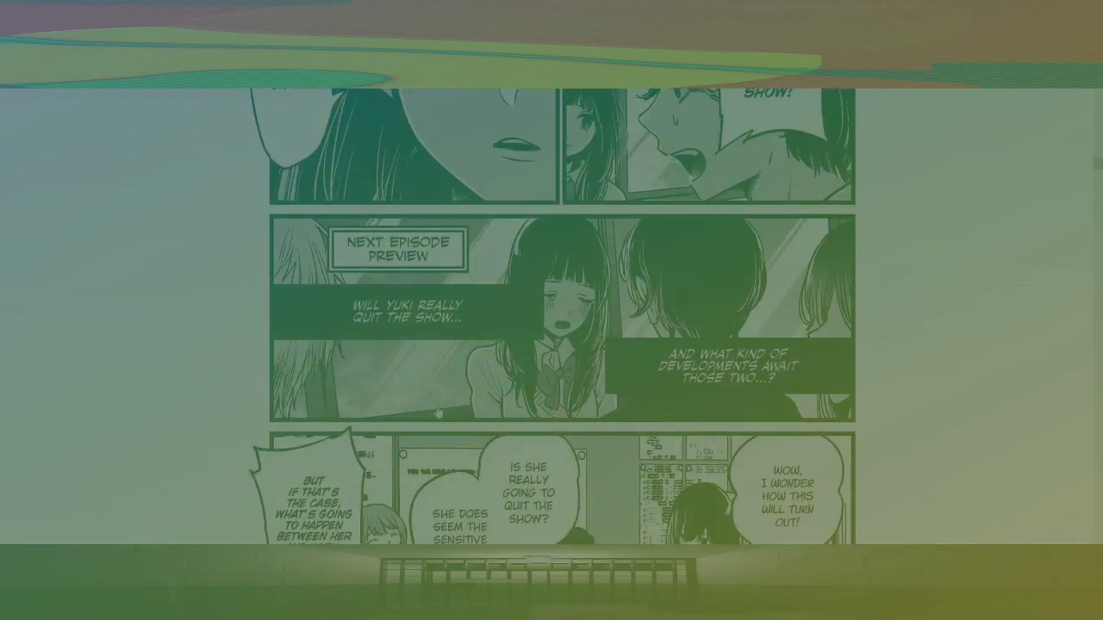
{"action": "scroll", "scroll_direction": "down", "scroll_amount": 3}
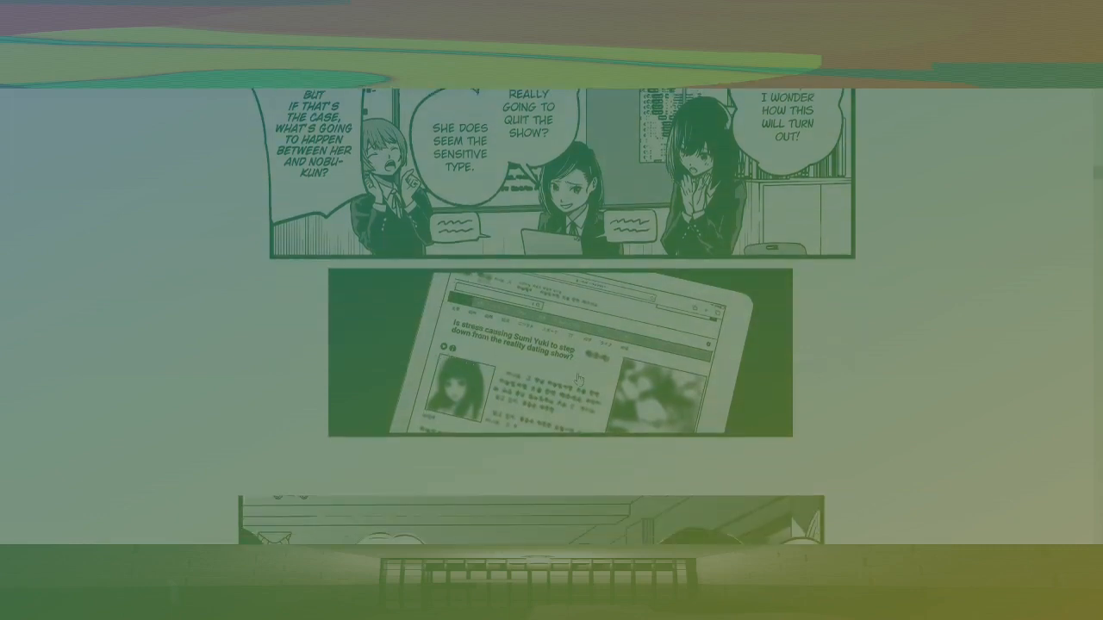
{"action": "scroll", "scroll_direction": "down", "scroll_amount": 3}
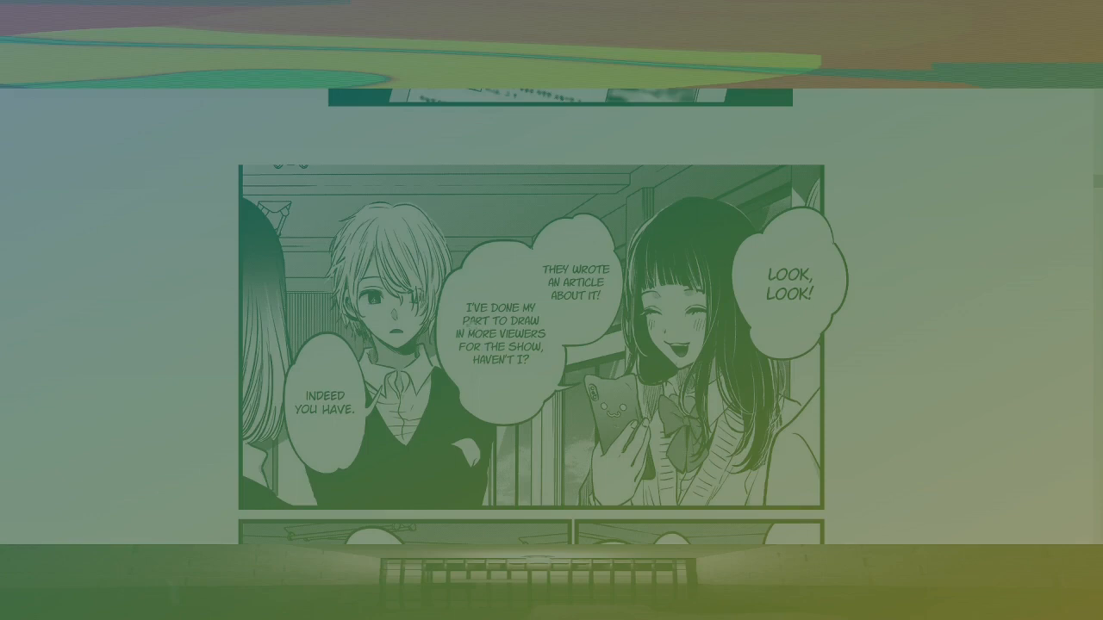
{"action": "scroll", "scroll_direction": "down", "scroll_amount": 3}
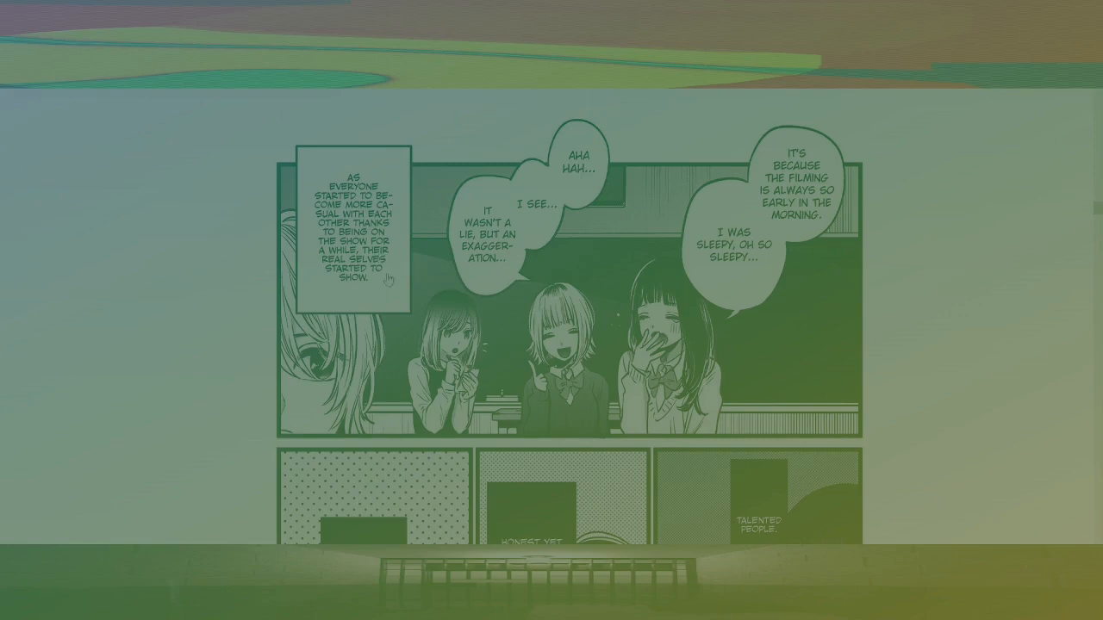
{"action": "scroll", "scroll_direction": "down", "scroll_amount": 3}
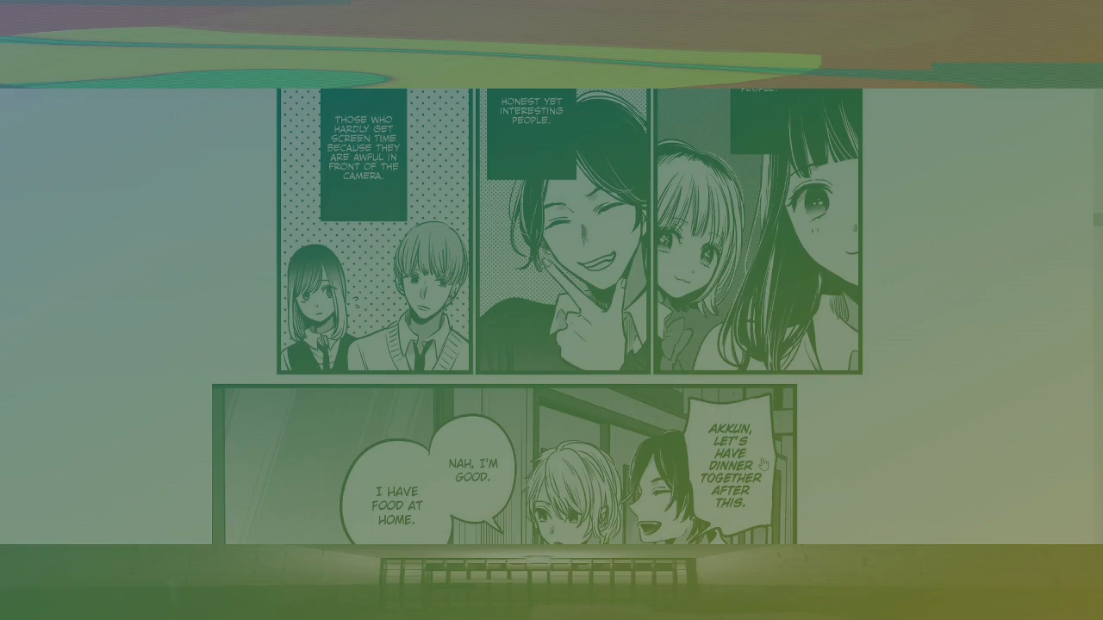
{"action": "scroll", "scroll_direction": "down", "scroll_amount": 3}
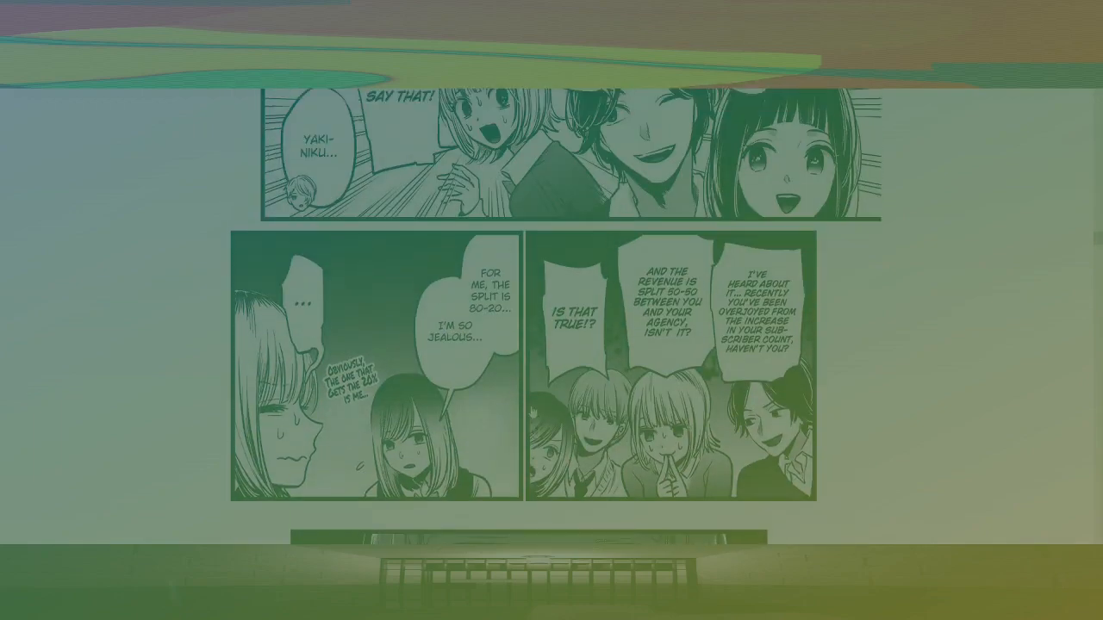
{"action": "scroll", "scroll_direction": "up", "scroll_amount": 3}
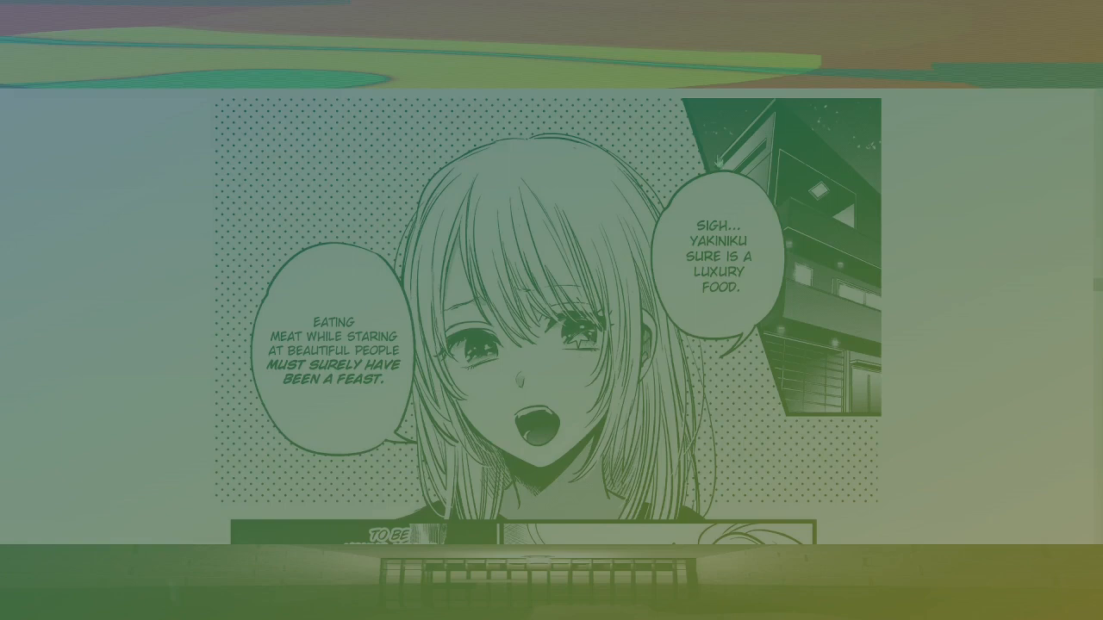
{"action": "scroll", "scroll_direction": "down", "scroll_amount": 3}
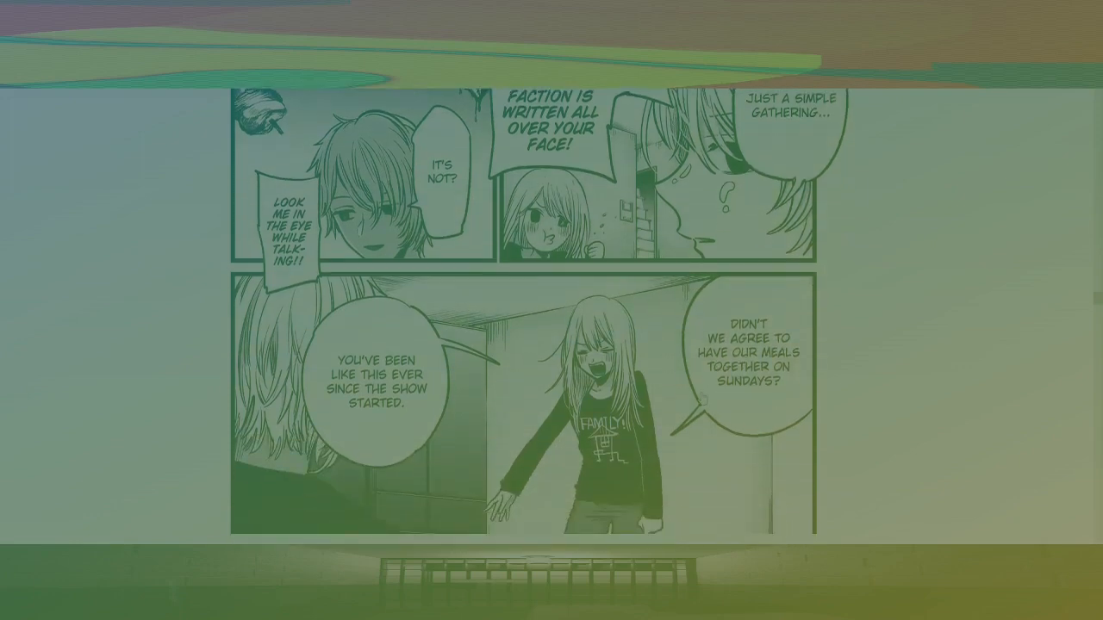
{"action": "scroll", "scroll_direction": "down", "scroll_amount": 3}
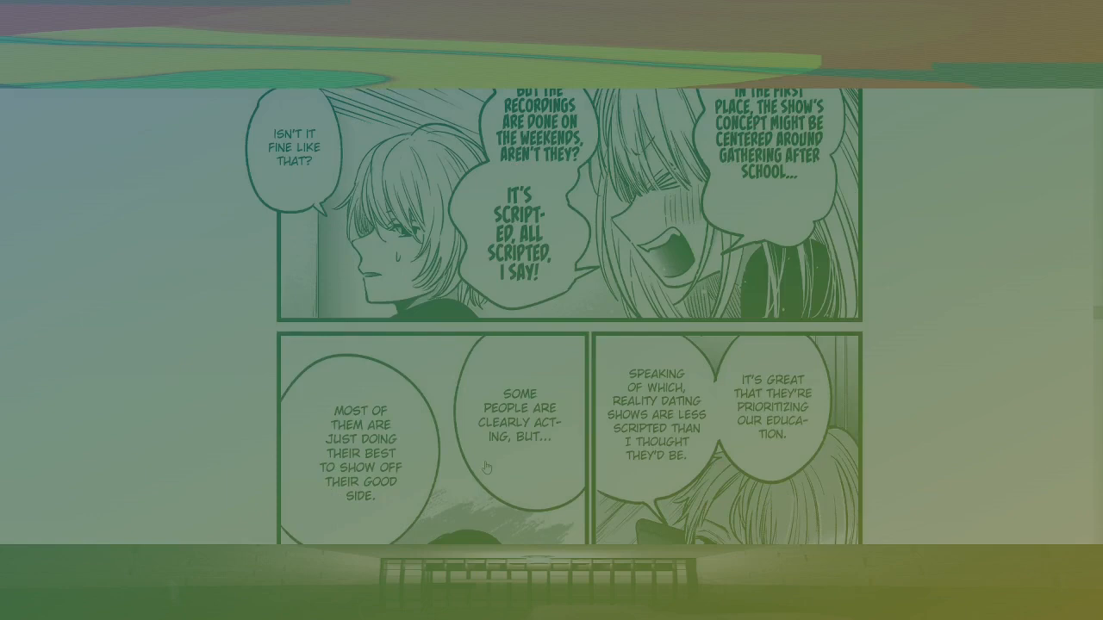
{"action": "scroll", "scroll_direction": "down", "scroll_amount": 3}
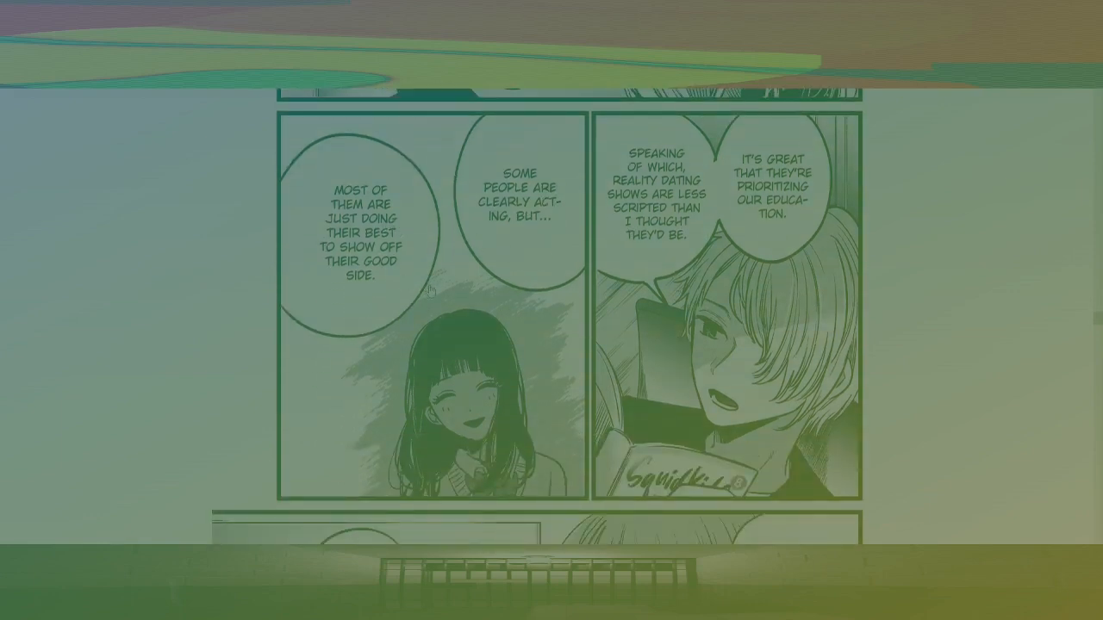
{"action": "scroll", "scroll_direction": "down", "scroll_amount": 3}
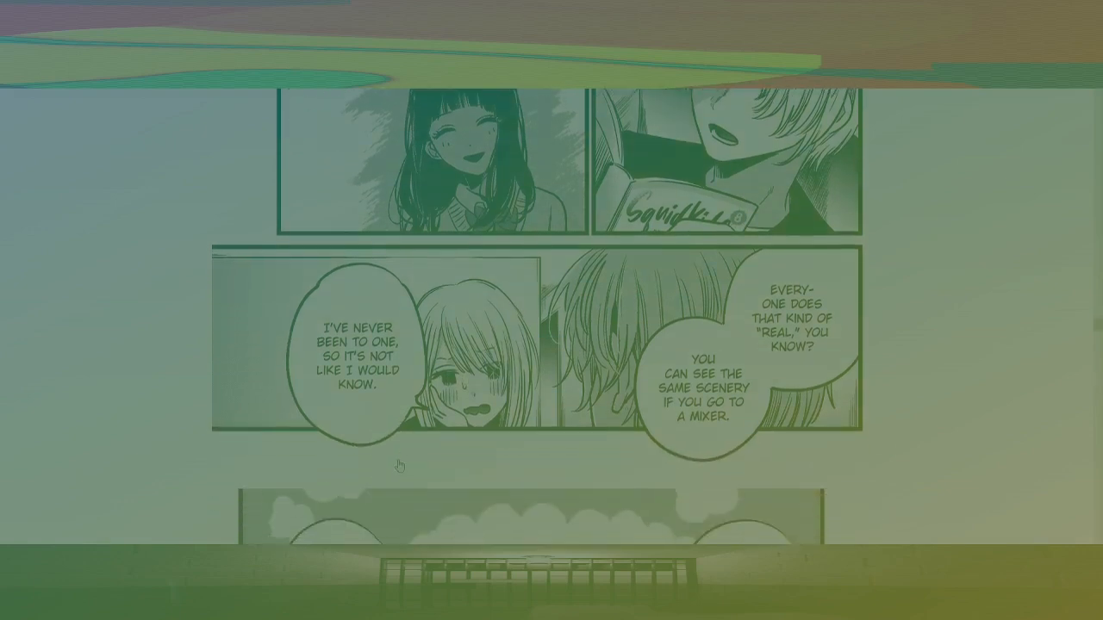
{"action": "scroll", "scroll_direction": "down", "scroll_amount": 3}
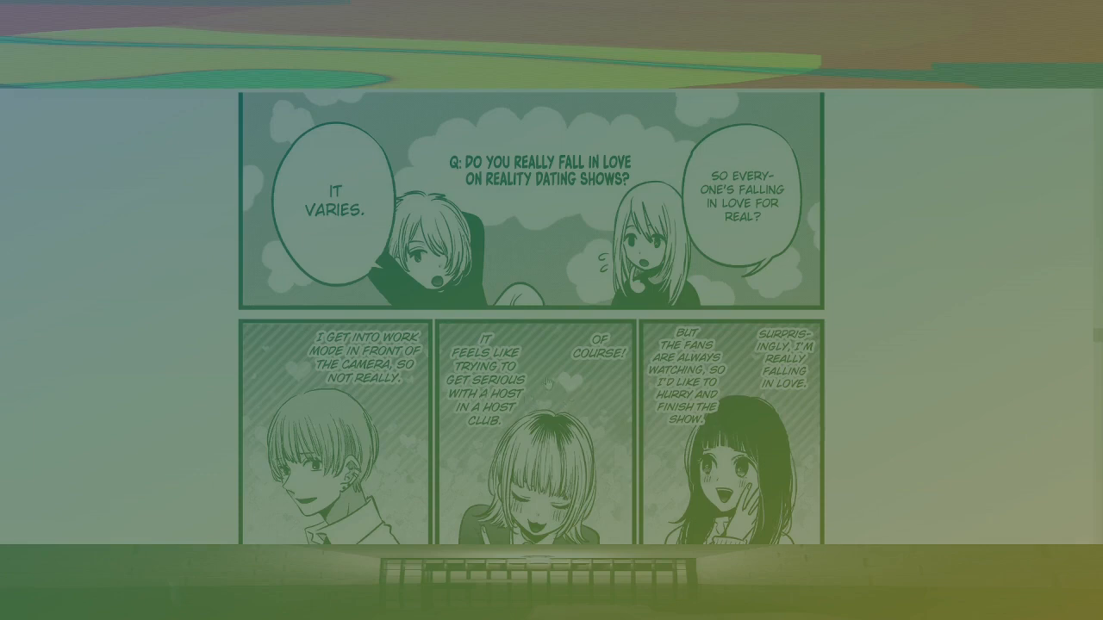
{"action": "scroll", "scroll_direction": "down", "scroll_amount": 3}
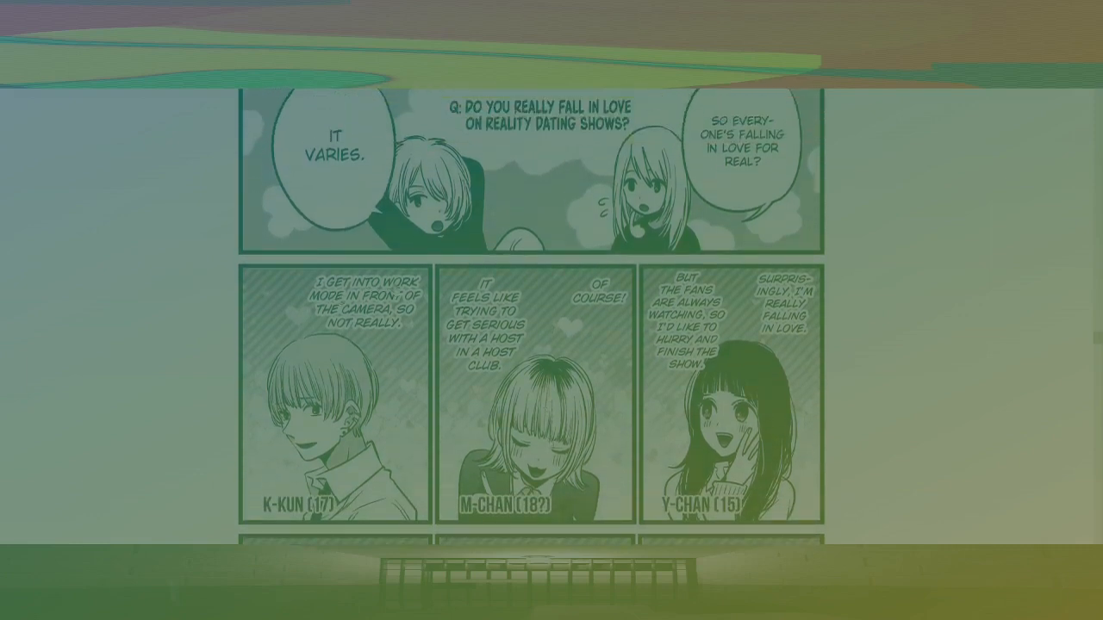
{"action": "scroll", "scroll_direction": "down", "scroll_amount": 3}
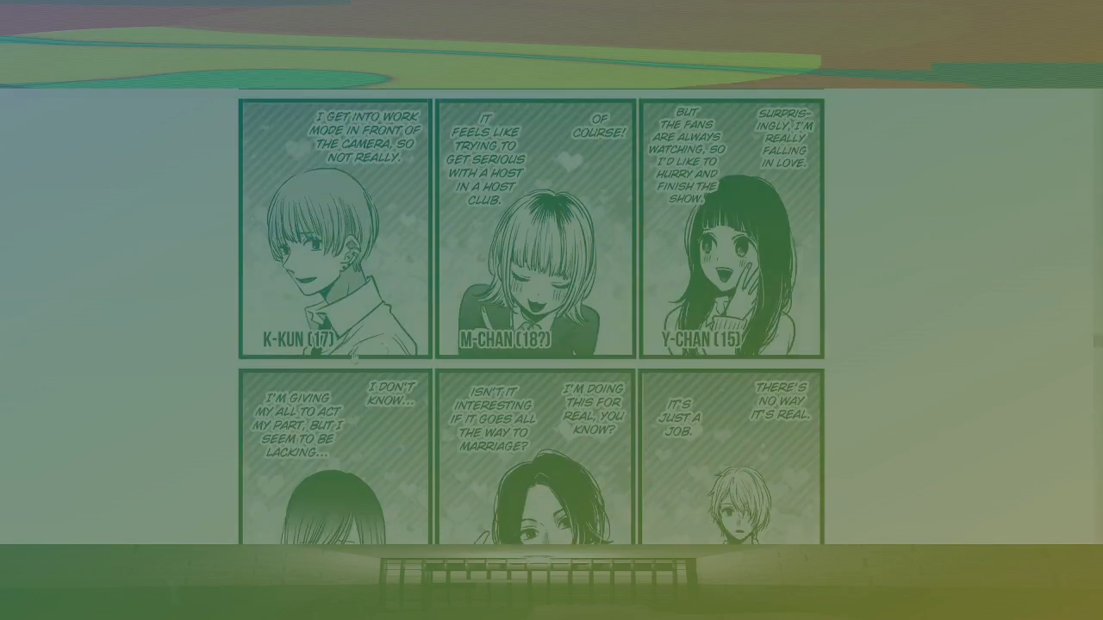
{"action": "scroll", "scroll_direction": "down", "scroll_amount": 3}
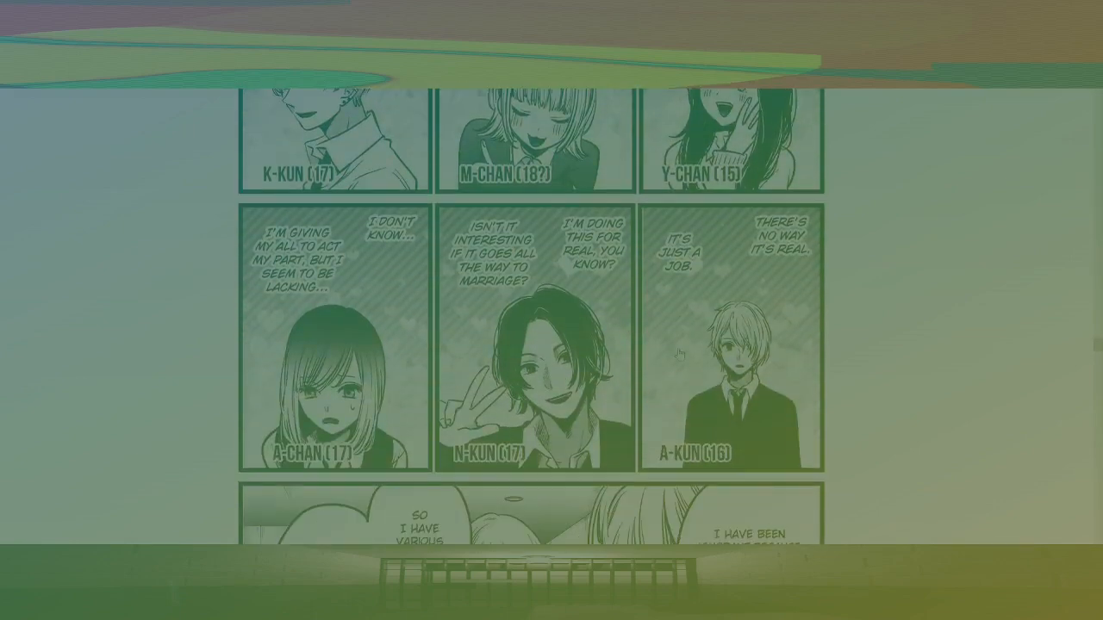
{"action": "scroll", "scroll_direction": "down", "scroll_amount": 3}
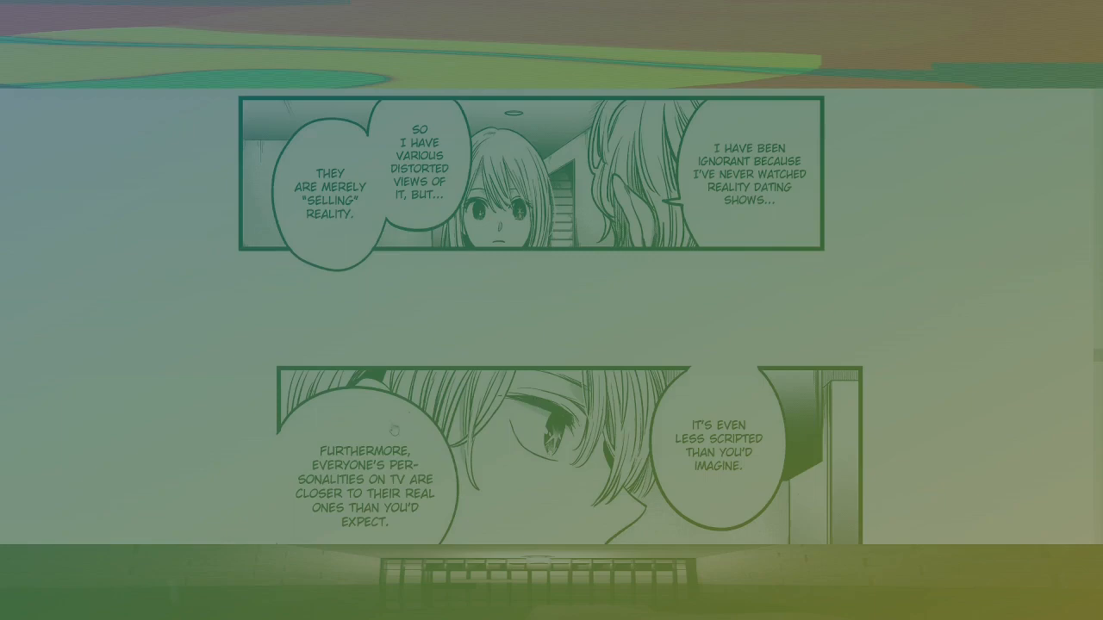
{"action": "scroll", "scroll_direction": "down", "scroll_amount": 3}
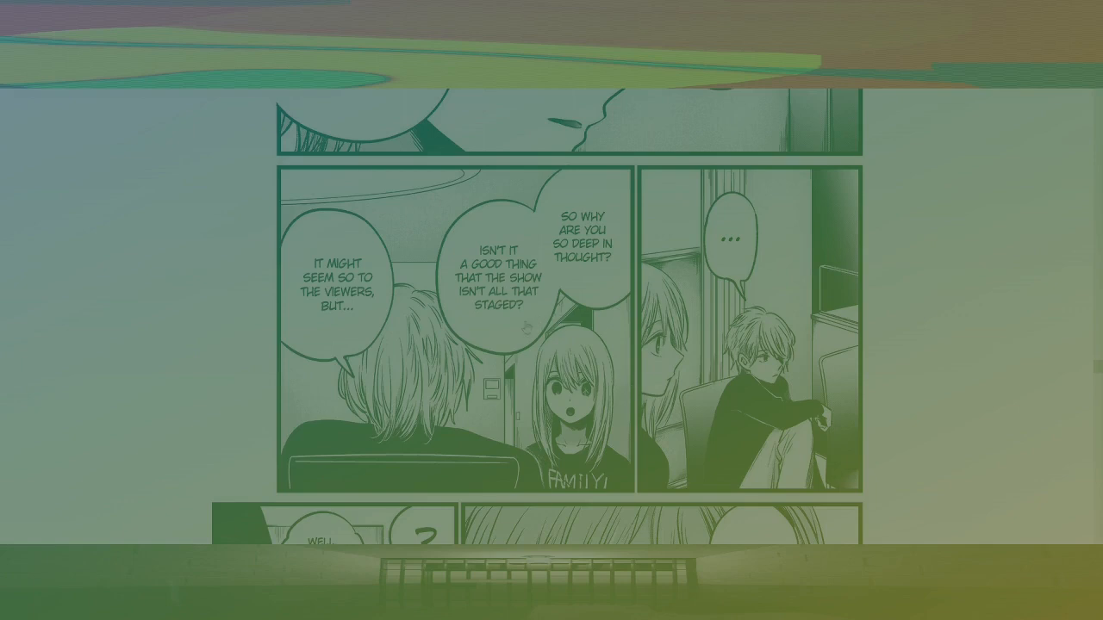
{"action": "mouse_move", "coordinate": [504, 334]}
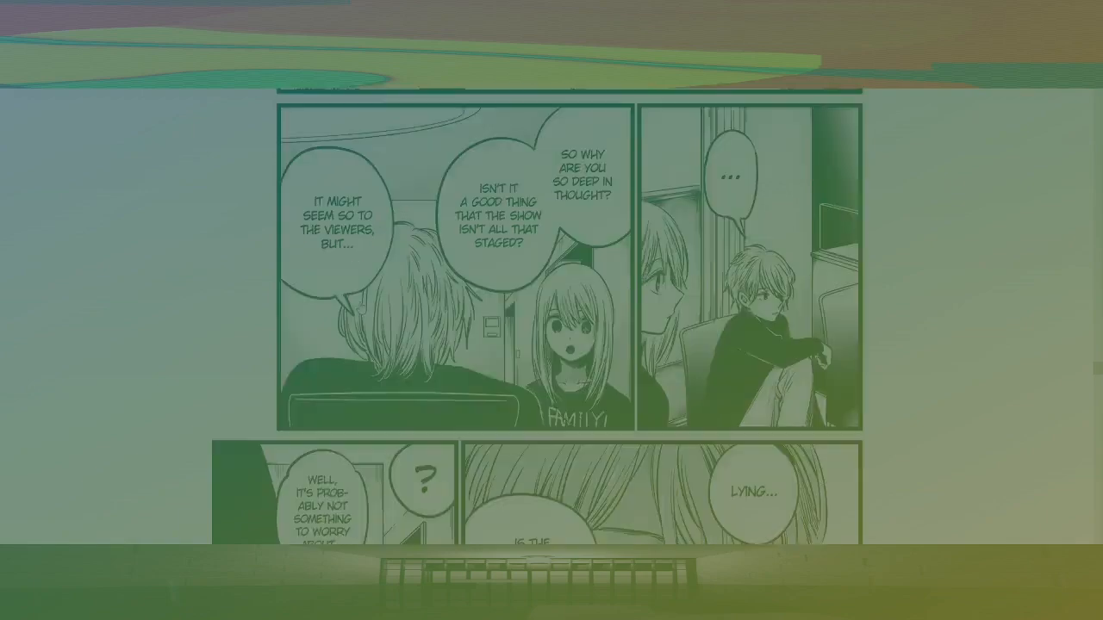
{"action": "scroll", "scroll_direction": "down", "scroll_amount": 3}
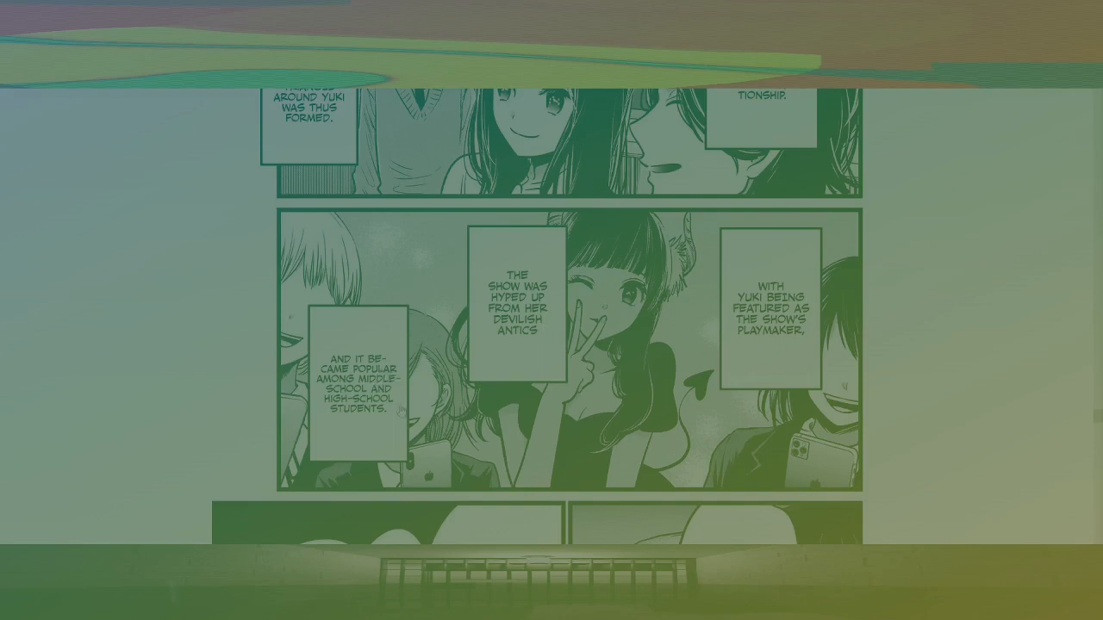
{"action": "scroll", "scroll_direction": "down", "scroll_amount": 3}
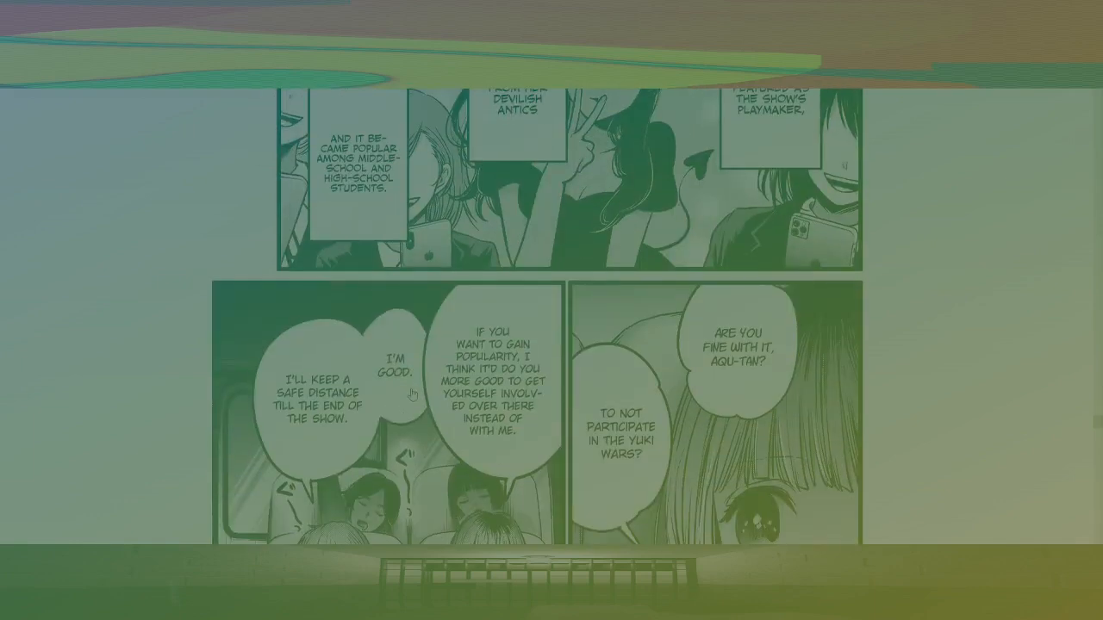
{"action": "scroll", "scroll_direction": "down", "scroll_amount": 3}
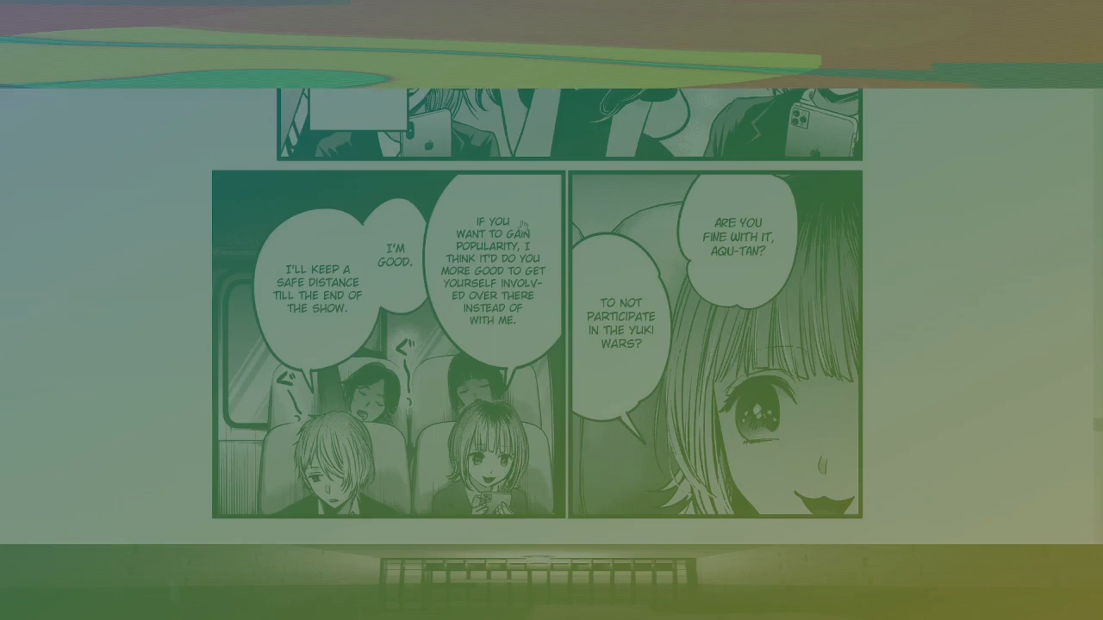
{"action": "mouse_move", "coordinate": [531, 328]}
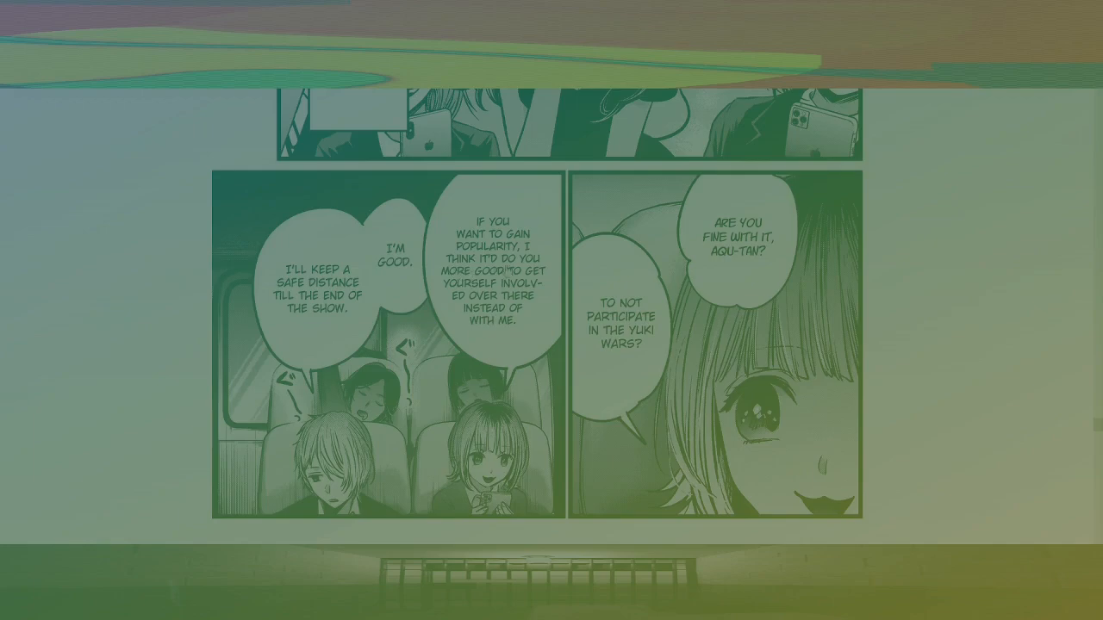
{"action": "mouse_move", "coordinate": [543, 291]}
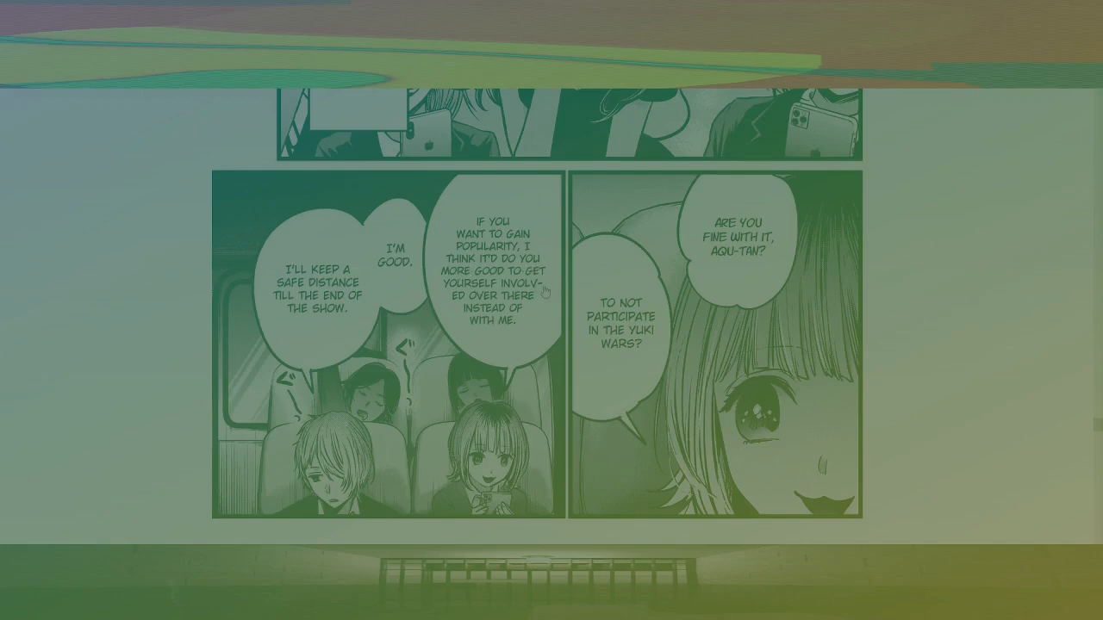
{"action": "mouse_move", "coordinate": [527, 303]}
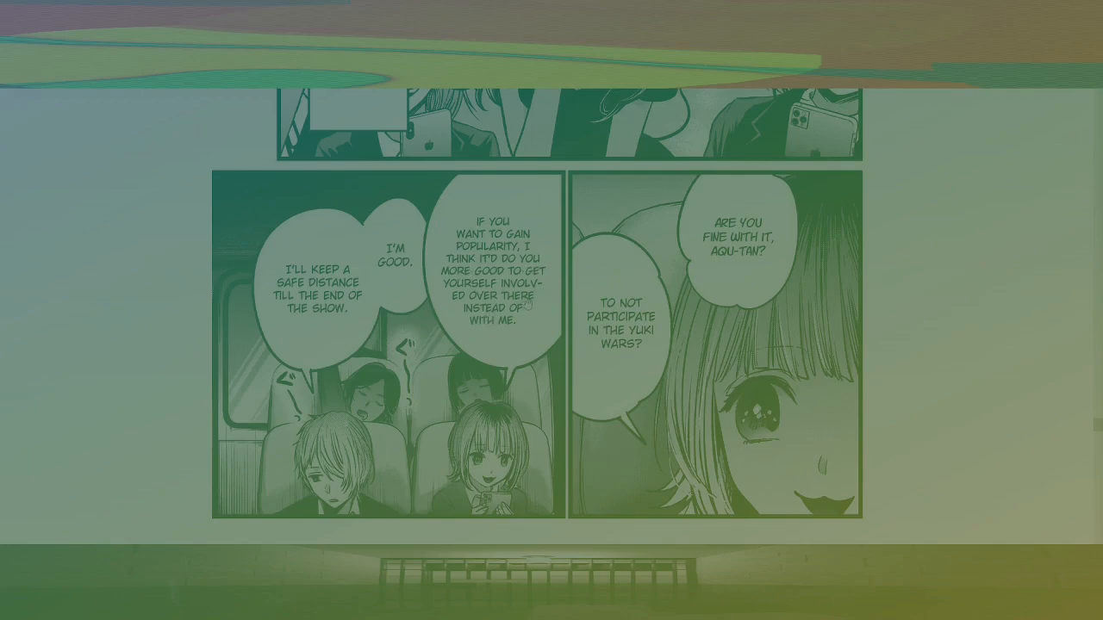
{"action": "mouse_move", "coordinate": [476, 343]}
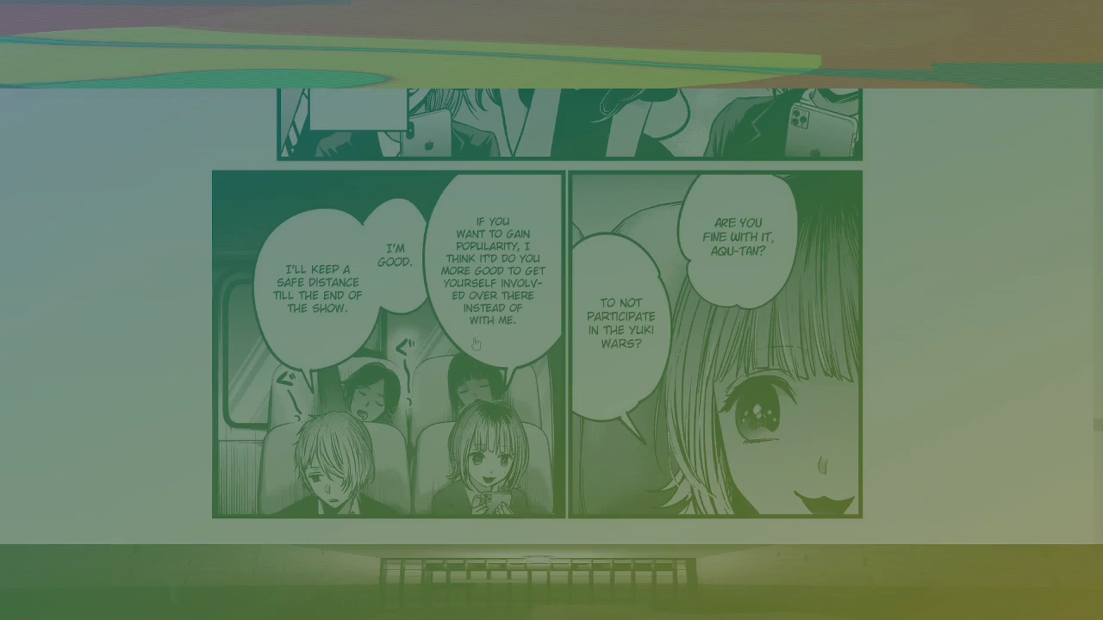
{"action": "mouse_move", "coordinate": [465, 338]}
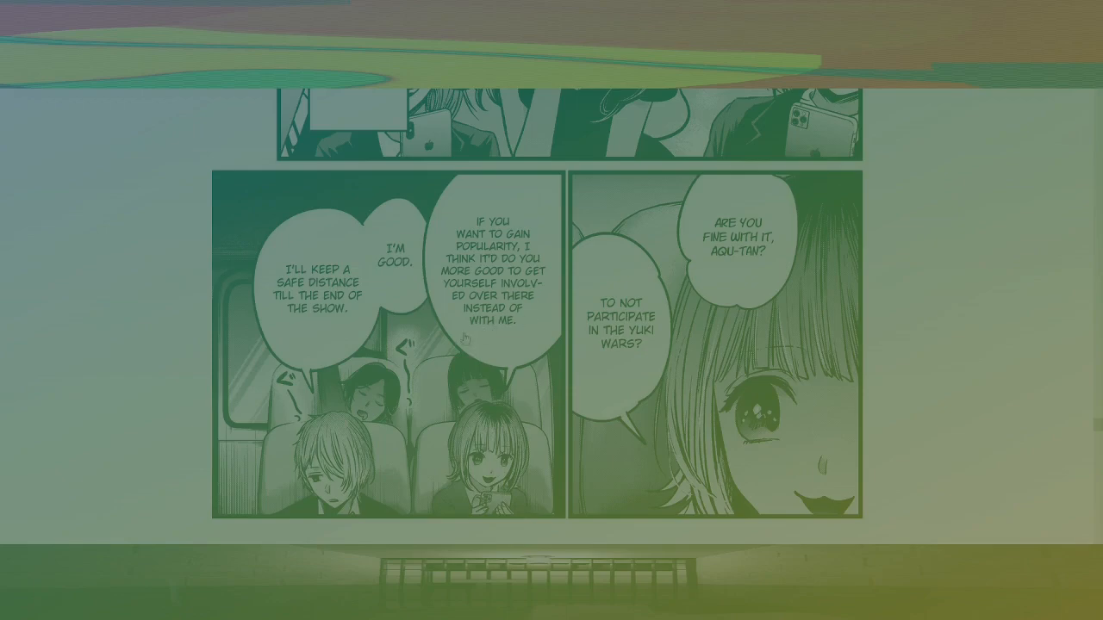
{"action": "mouse_move", "coordinate": [393, 285]}
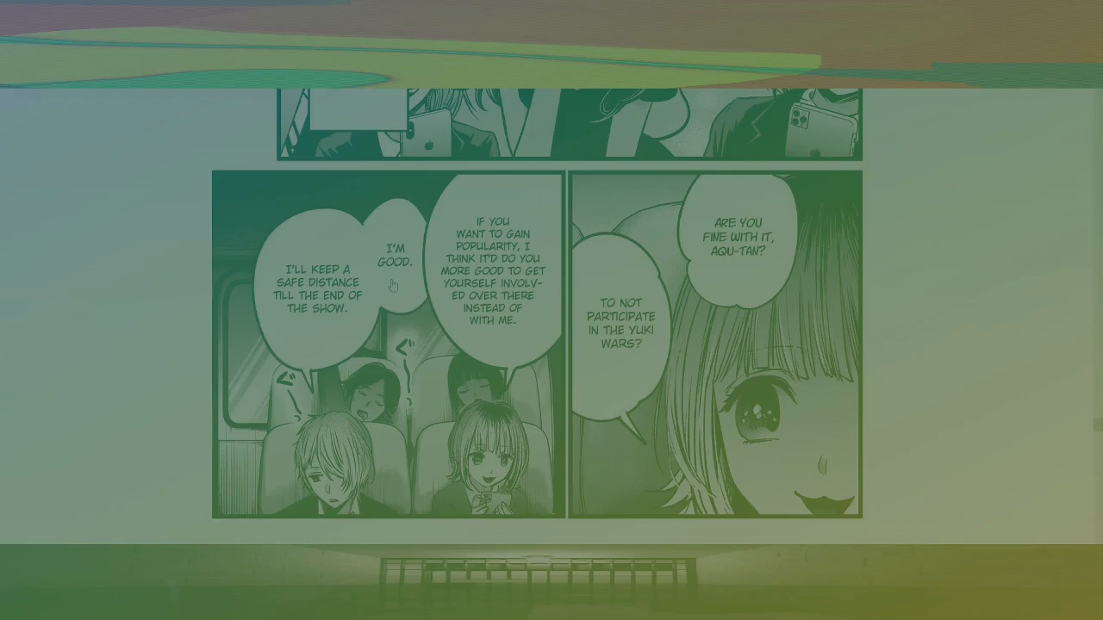
{"action": "mouse_move", "coordinate": [463, 277]}
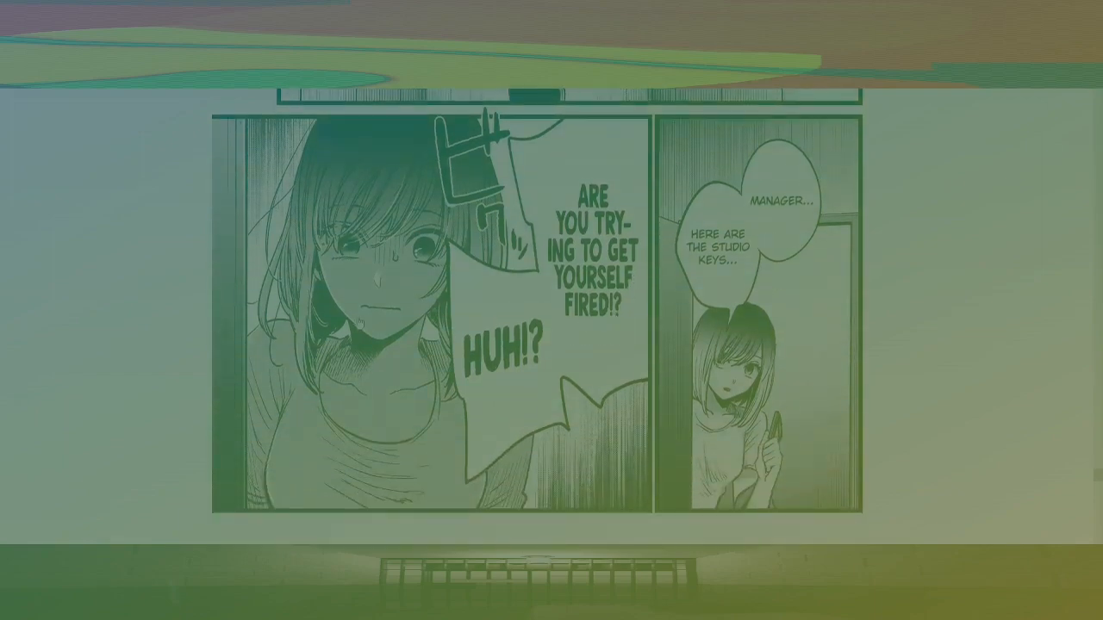
{"action": "scroll", "scroll_direction": "down", "scroll_amount": 3}
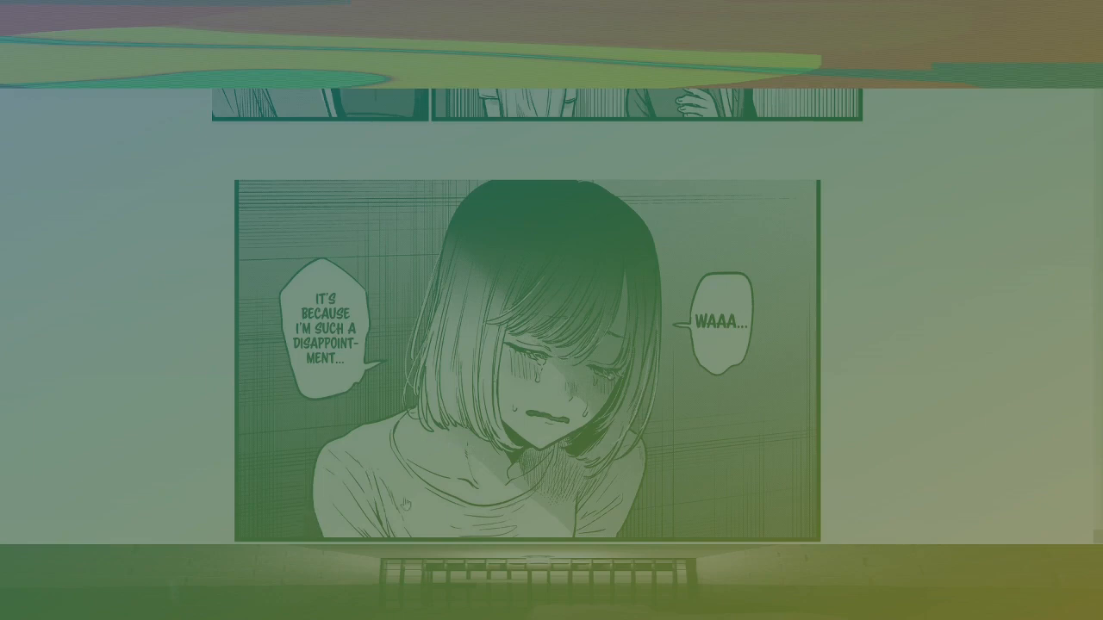
{"action": "scroll", "scroll_direction": "down", "scroll_amount": 3}
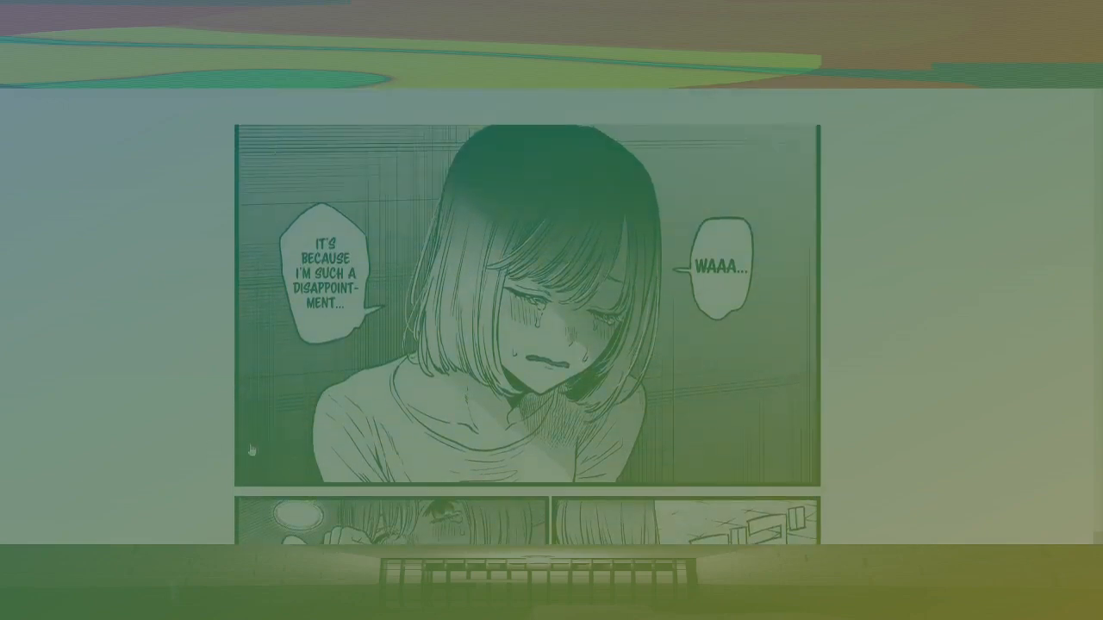
{"action": "scroll", "scroll_direction": "down", "scroll_amount": 3}
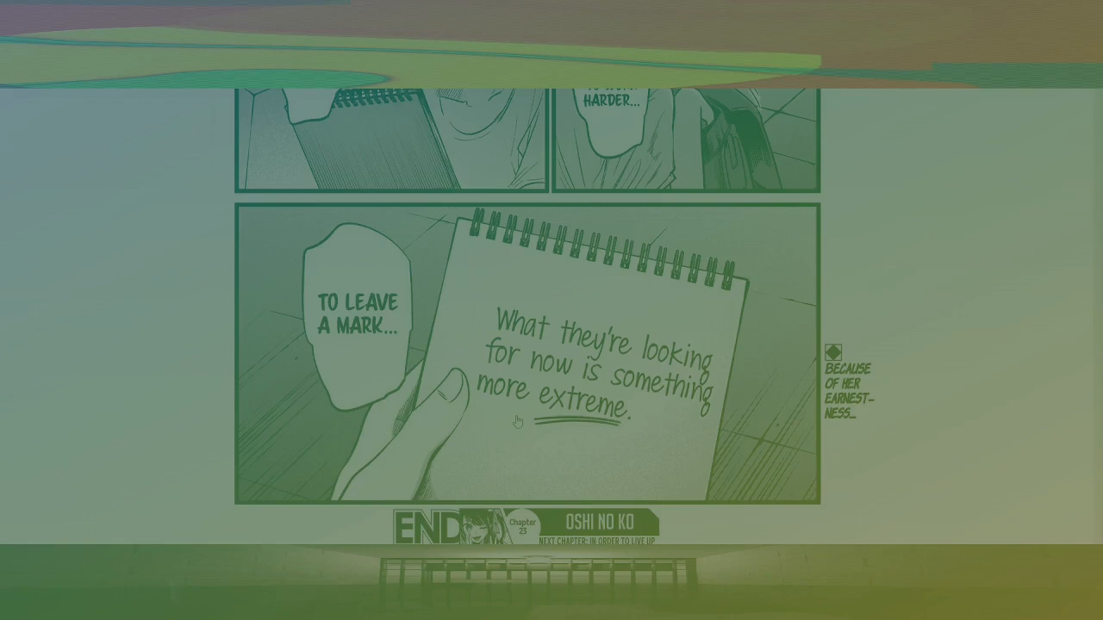